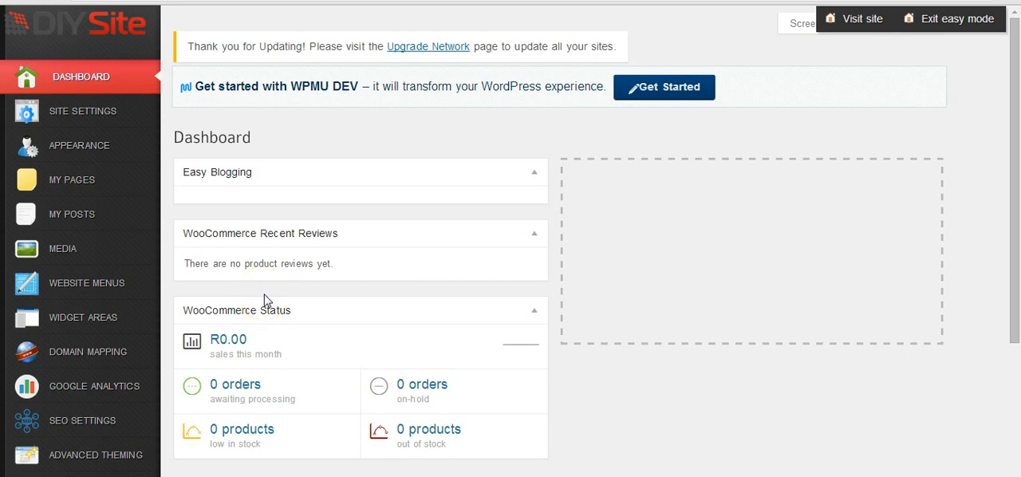
pyautogui.moveTo(62, 249)
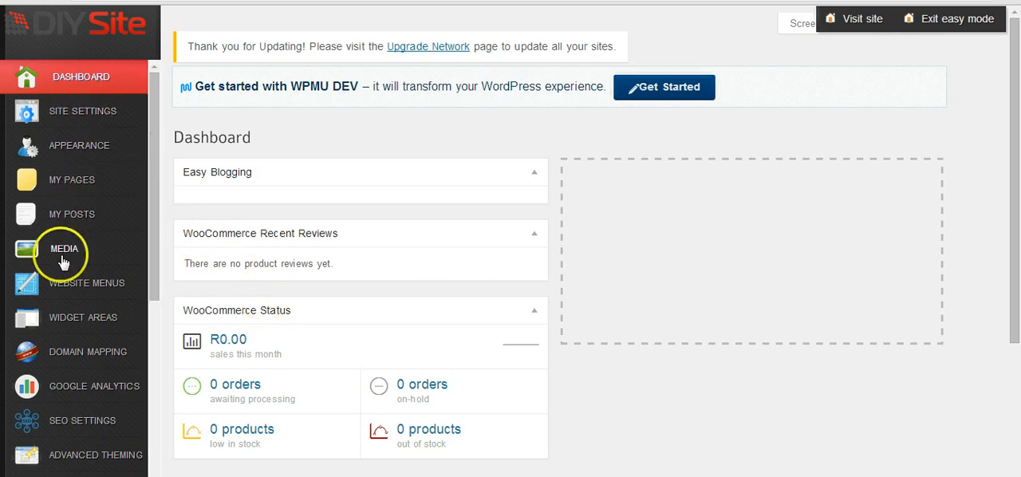
# Go to the Media Library from the dashboard's admin sidebar
pyautogui.click(67, 249)
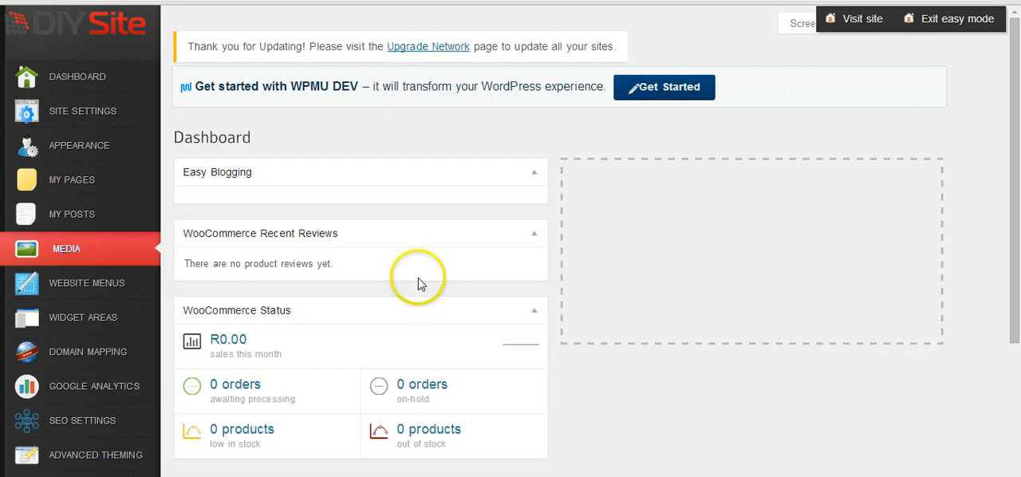
pyautogui.moveTo(312, 137)
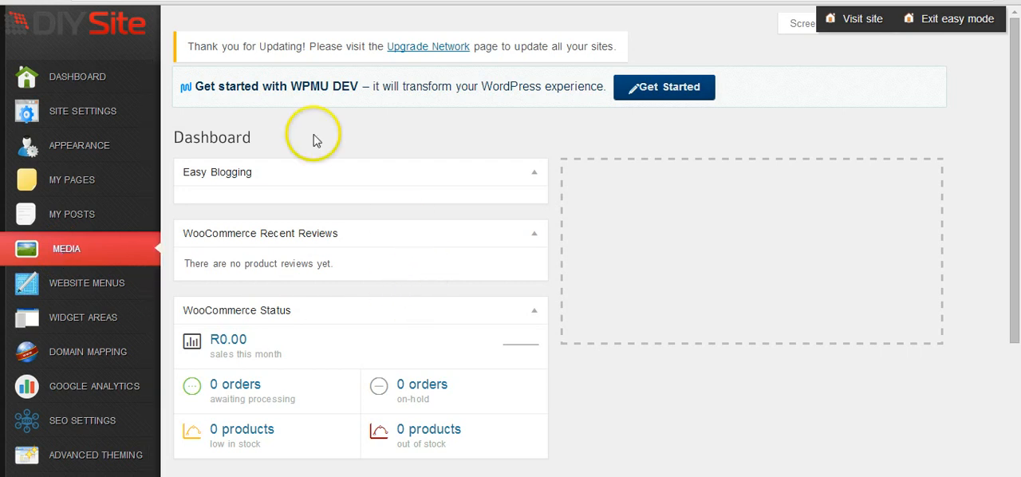
pyautogui.moveTo(421, 217)
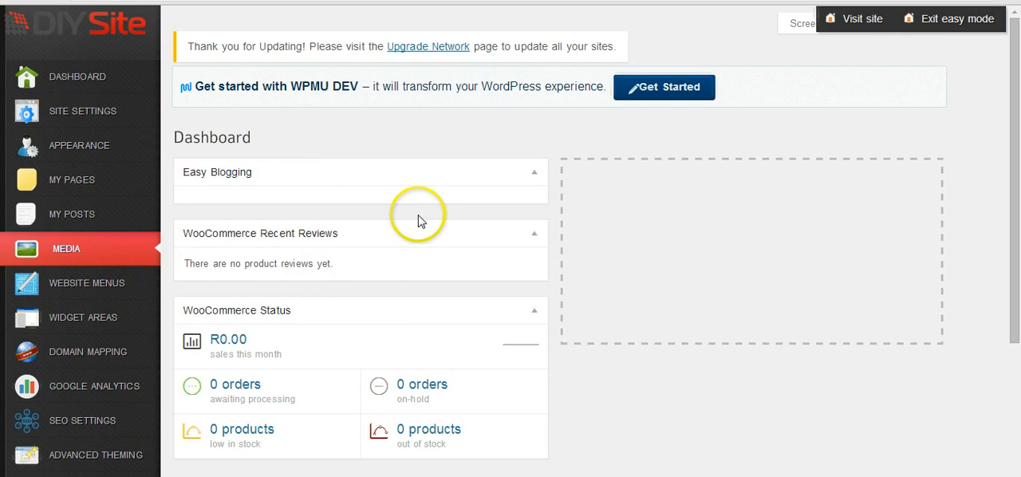
pyautogui.click(67, 249)
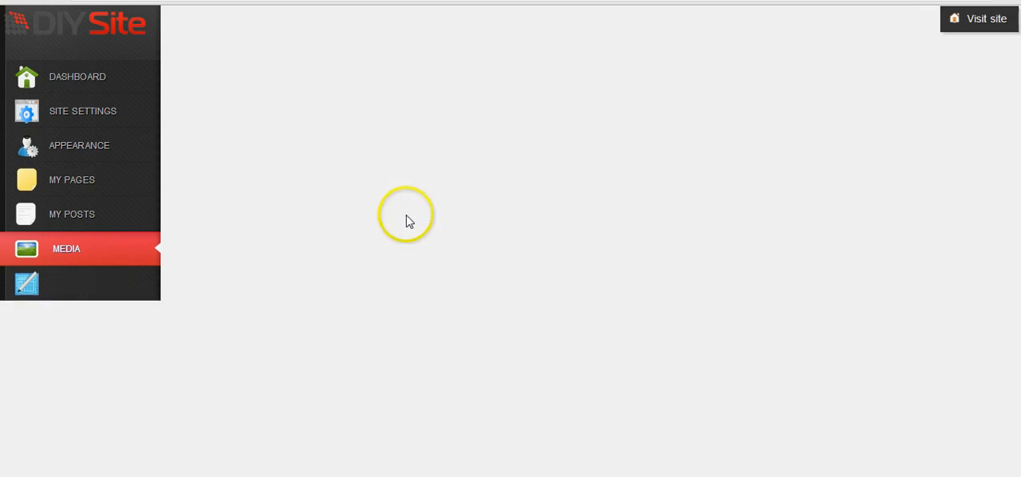
pyautogui.click(67, 249)
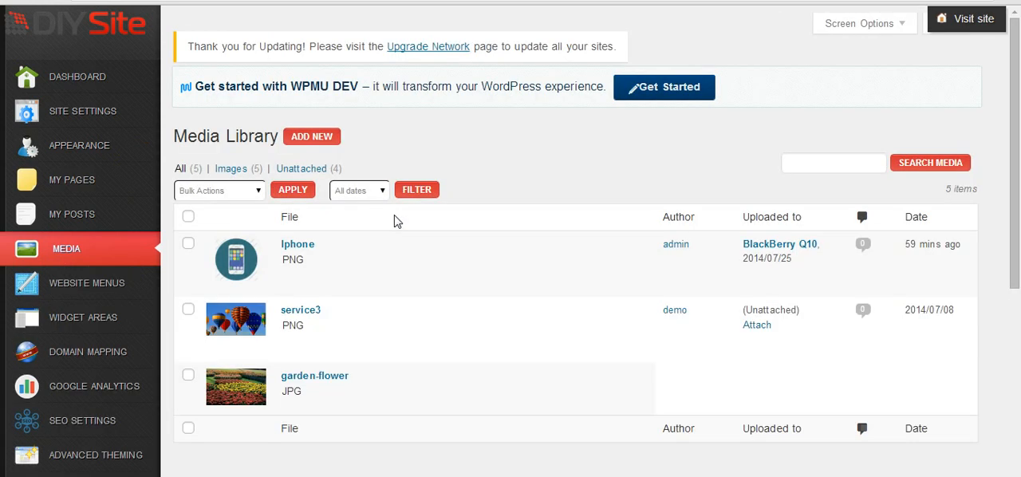
pyautogui.scroll(-3)
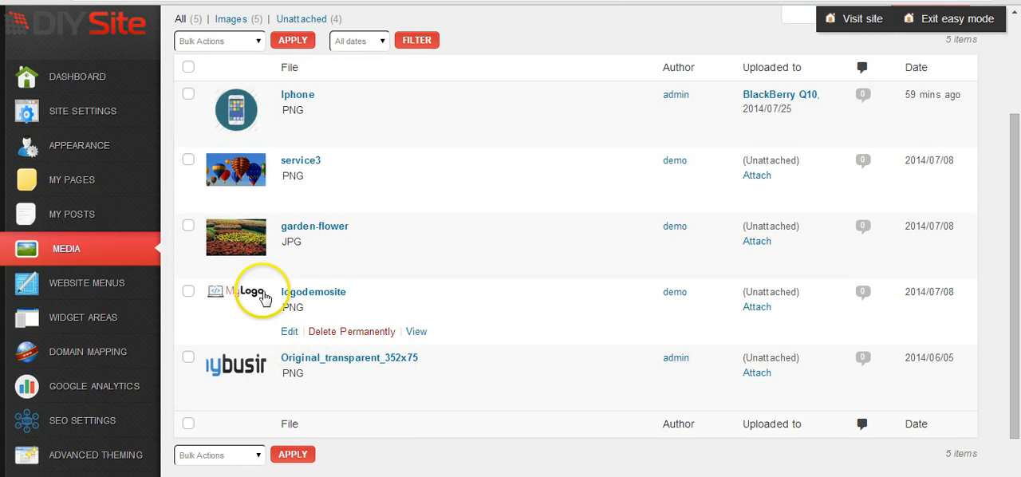
pyautogui.moveTo(284, 376)
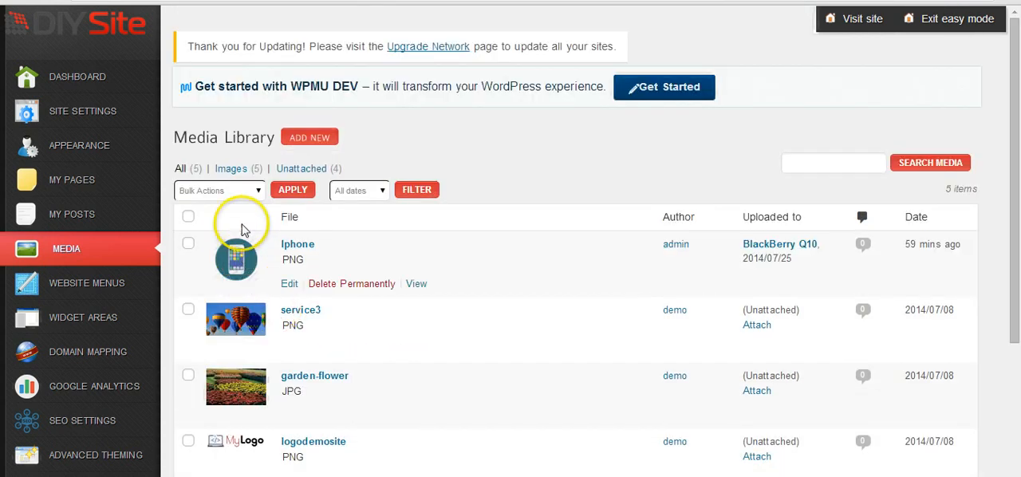
pyautogui.moveTo(413, 131)
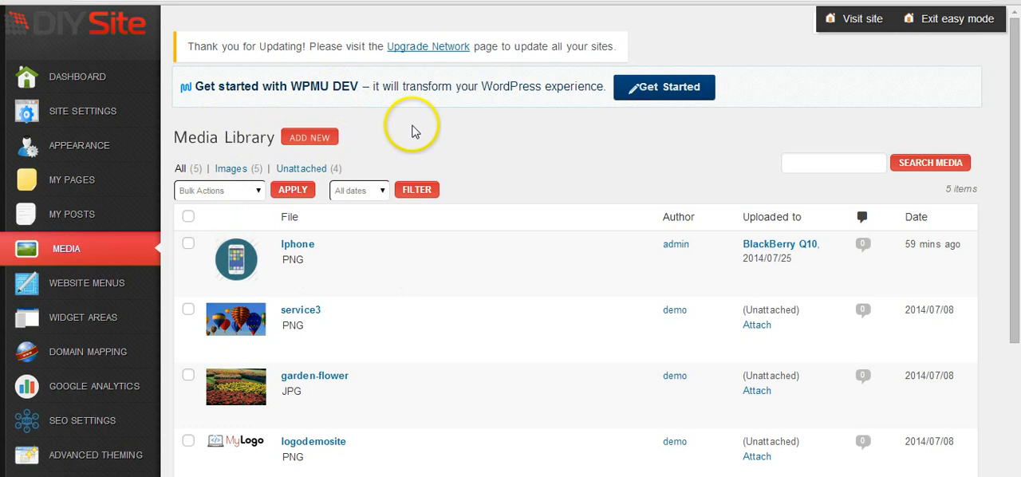
pyautogui.moveTo(310, 137)
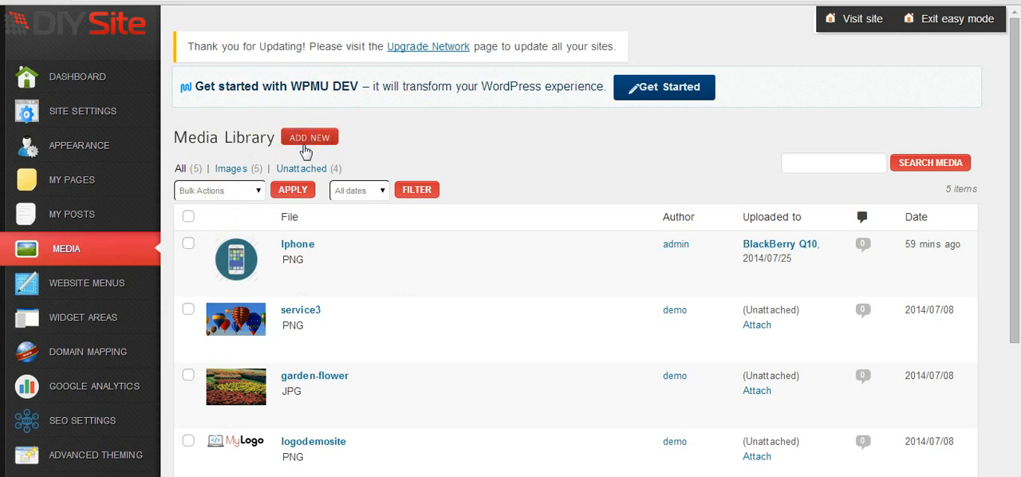
pyautogui.moveTo(306, 153)
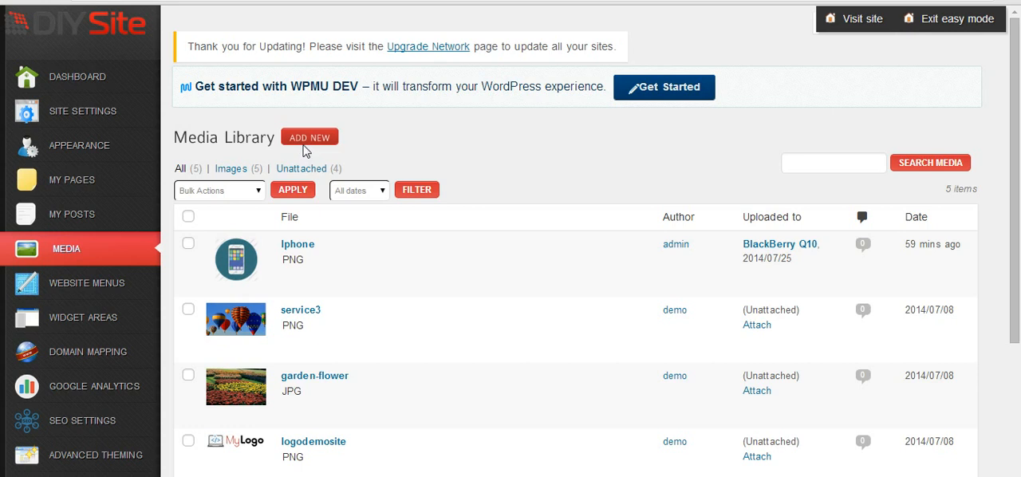
# Upload garden-flower.jpg from the computer as new media
pyautogui.click(310, 136)
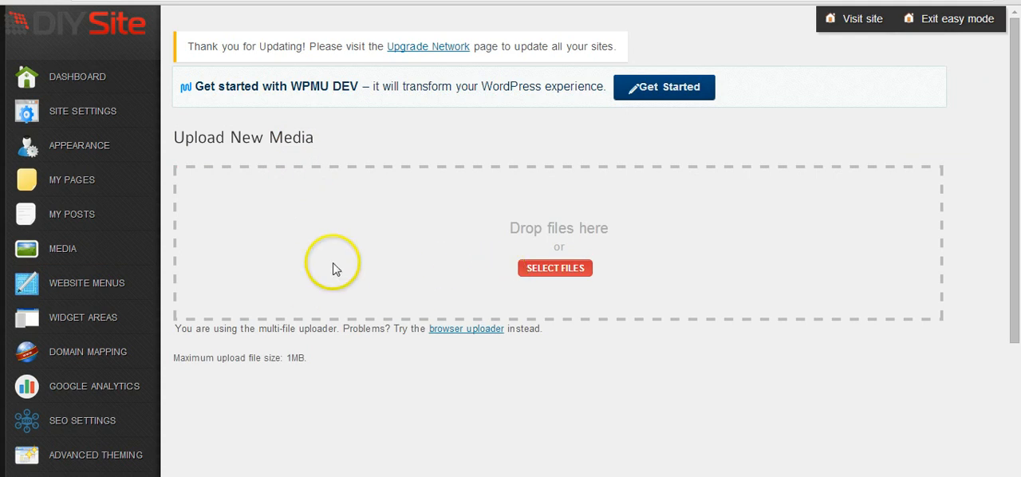
pyautogui.click(555, 269)
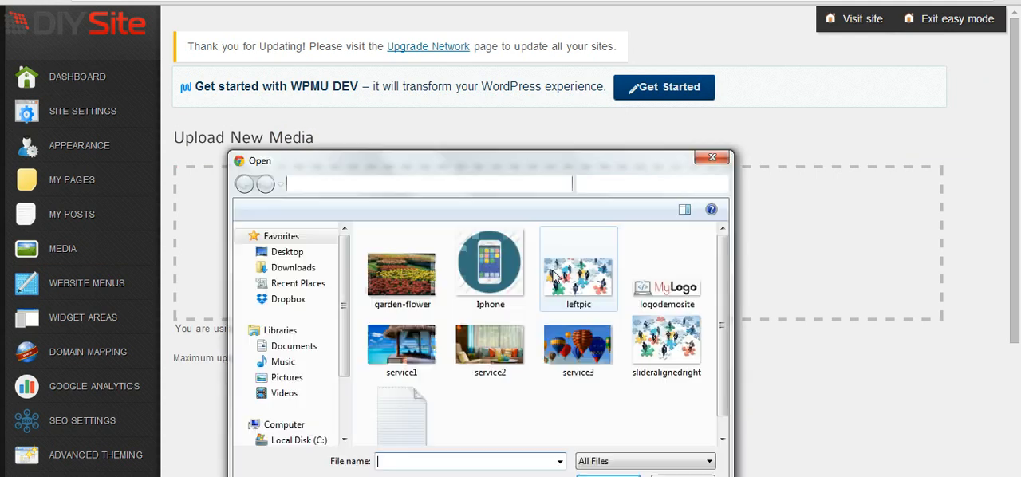
pyautogui.click(402, 268)
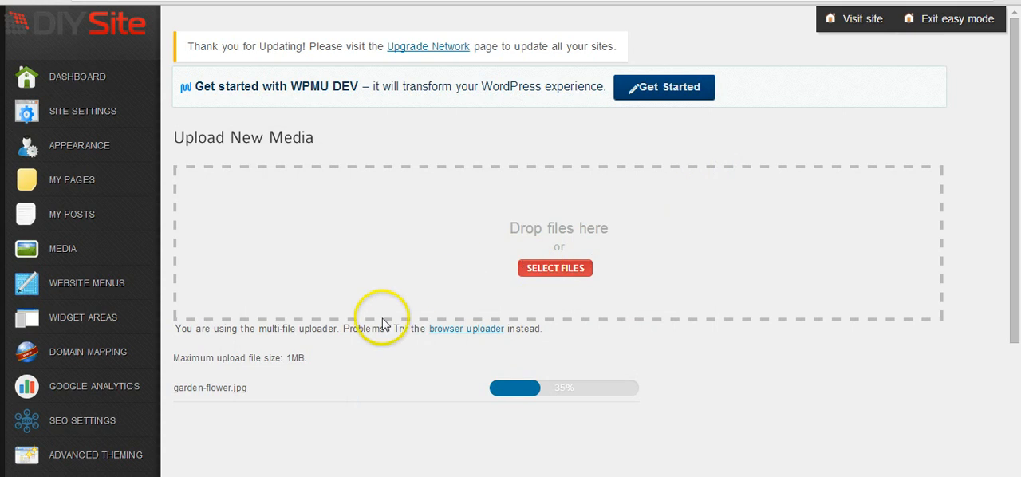
pyautogui.moveTo(395, 354)
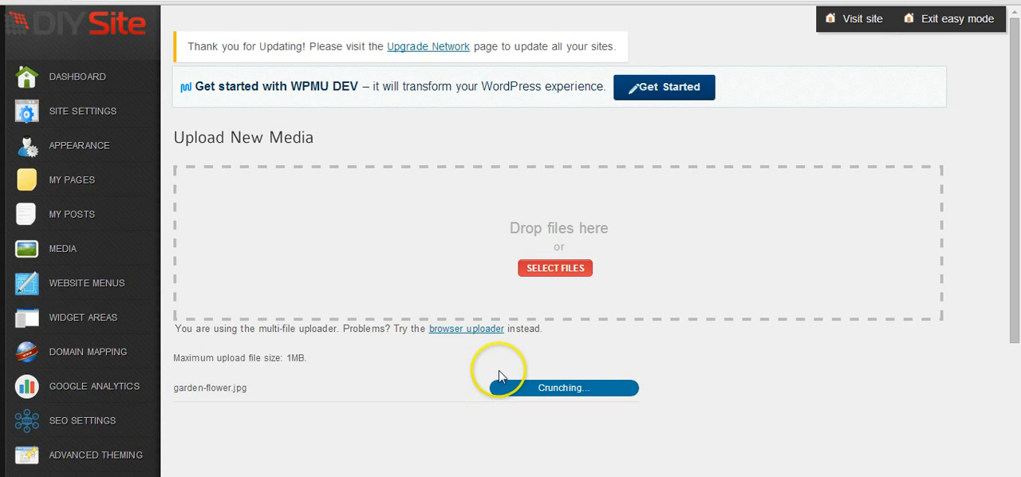
pyautogui.moveTo(441, 377)
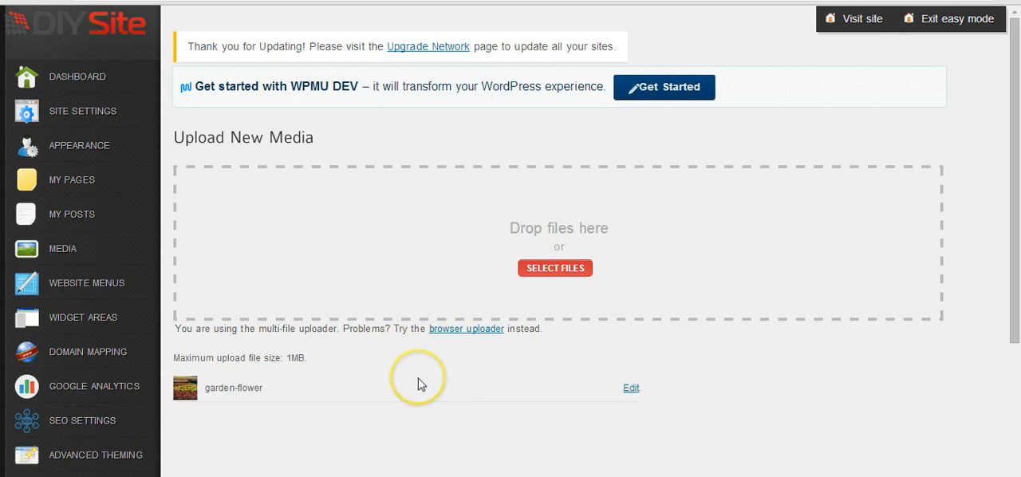
pyautogui.scroll(3)
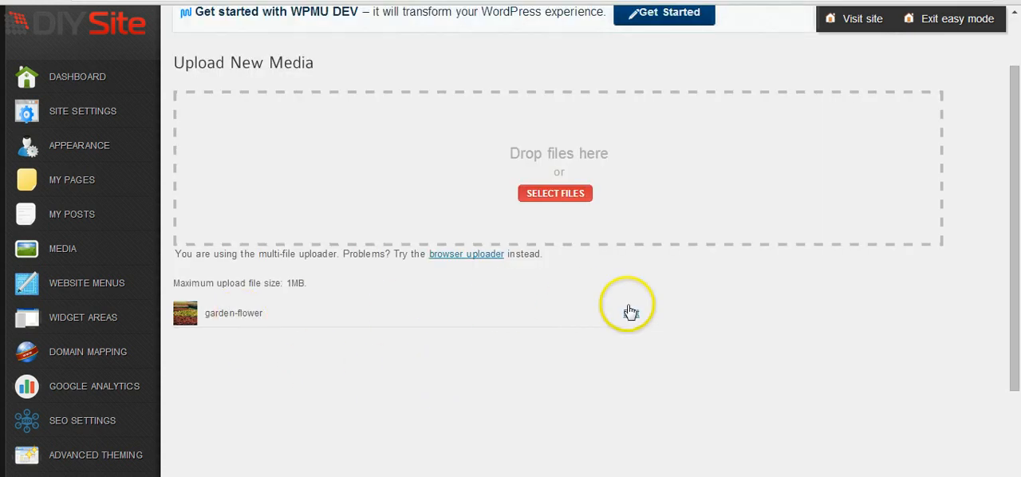
# Open the Edit Media page for the uploaded garden-flower image and reach the Edit Image button
pyautogui.click(233, 313)
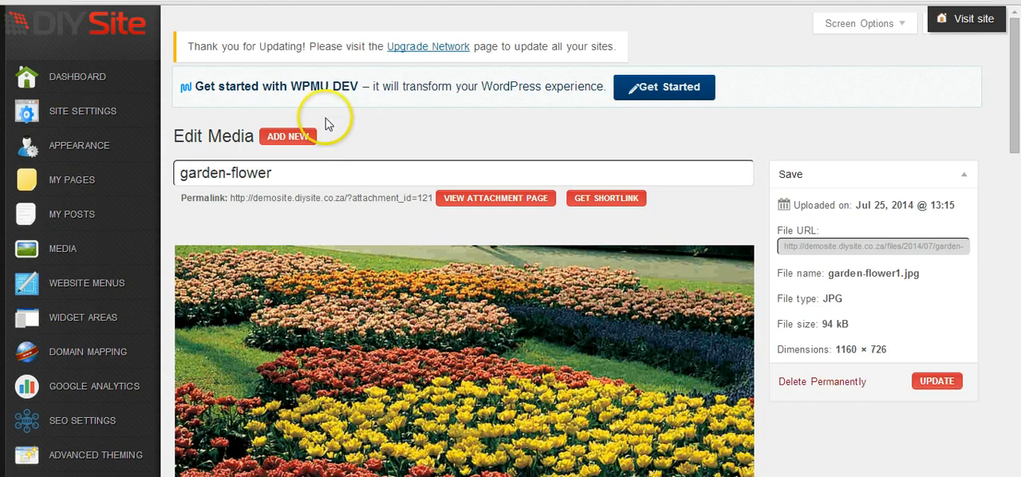
pyautogui.scroll(-3)
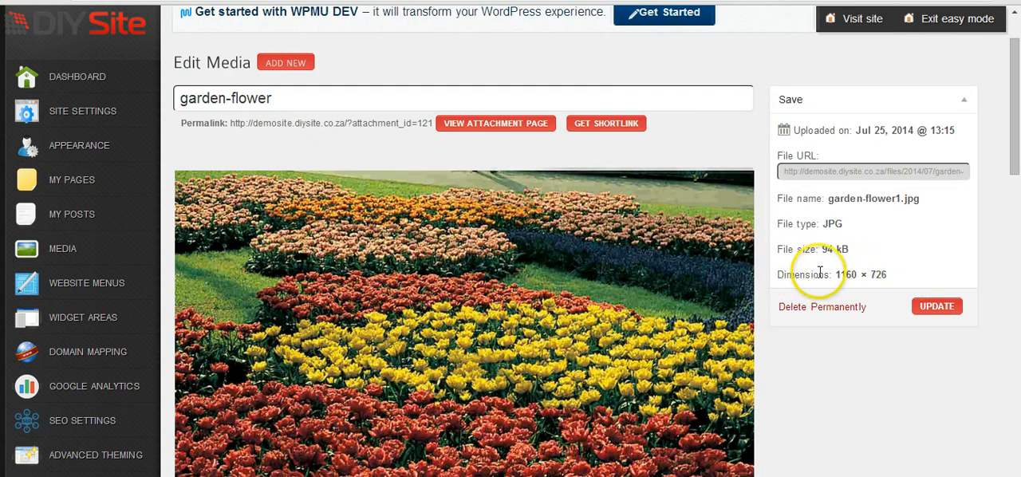
pyautogui.moveTo(788, 272)
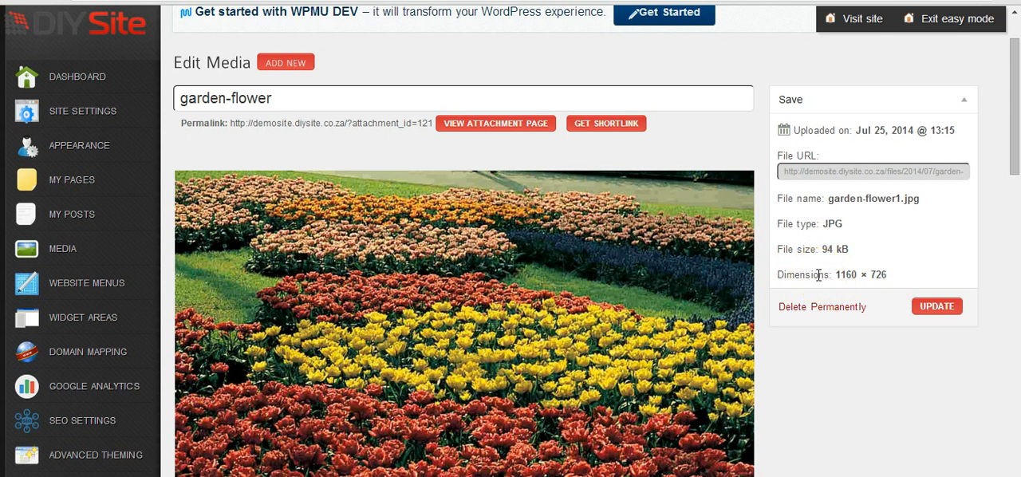
pyautogui.scroll(-3)
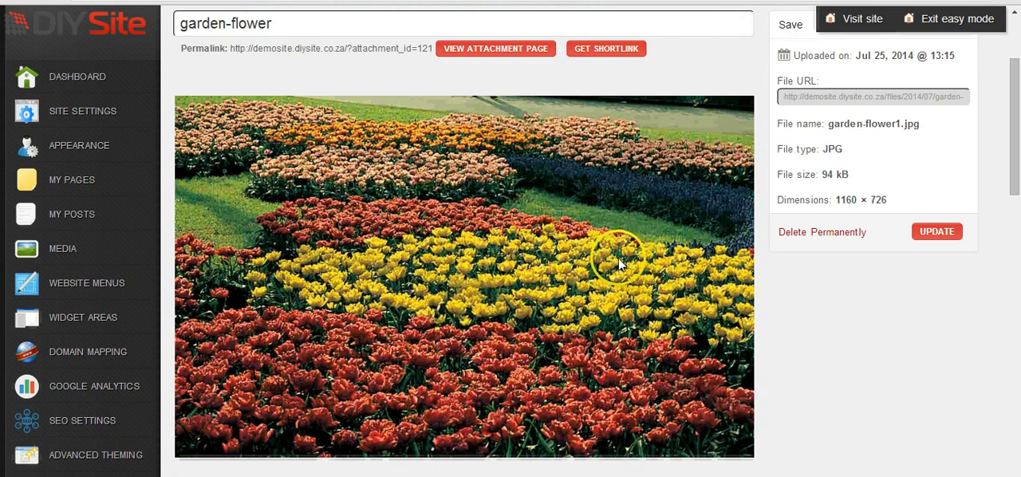
pyautogui.scroll(-3)
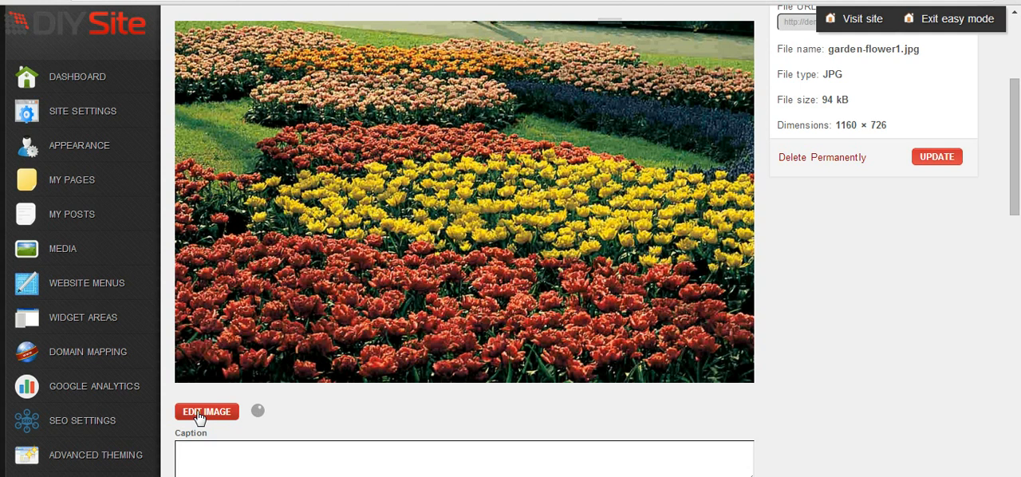
# Scale the image from 1160 × 726 down to 240 × 150 in the image editor
pyautogui.click(208, 411)
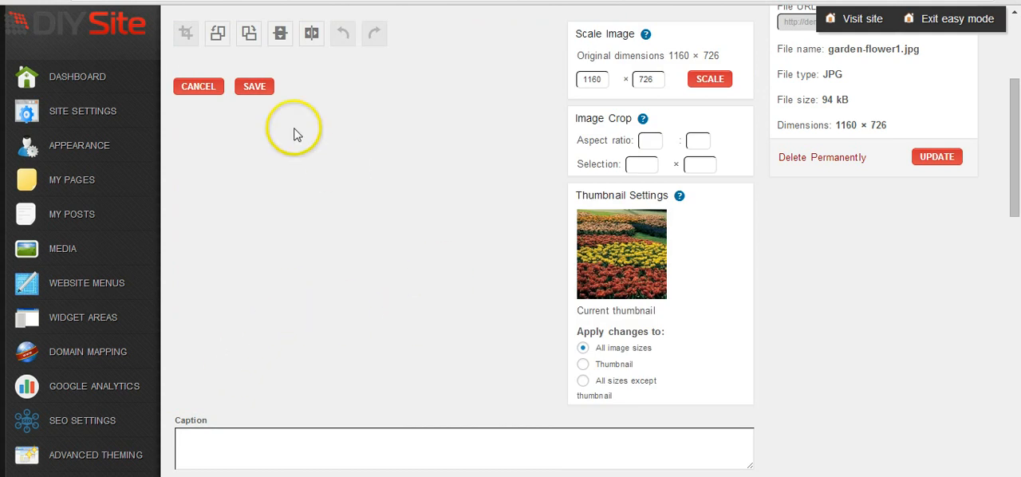
pyautogui.moveTo(236, 61)
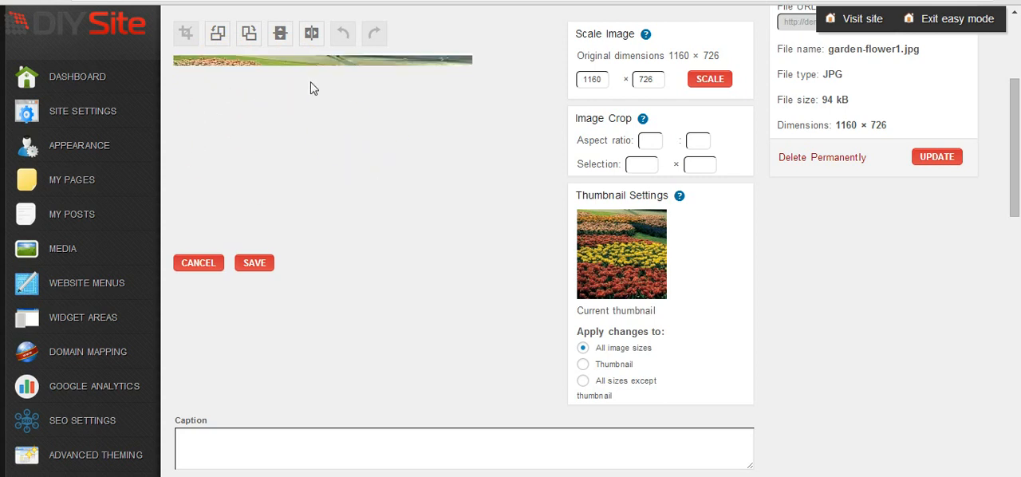
pyautogui.moveTo(348, 119)
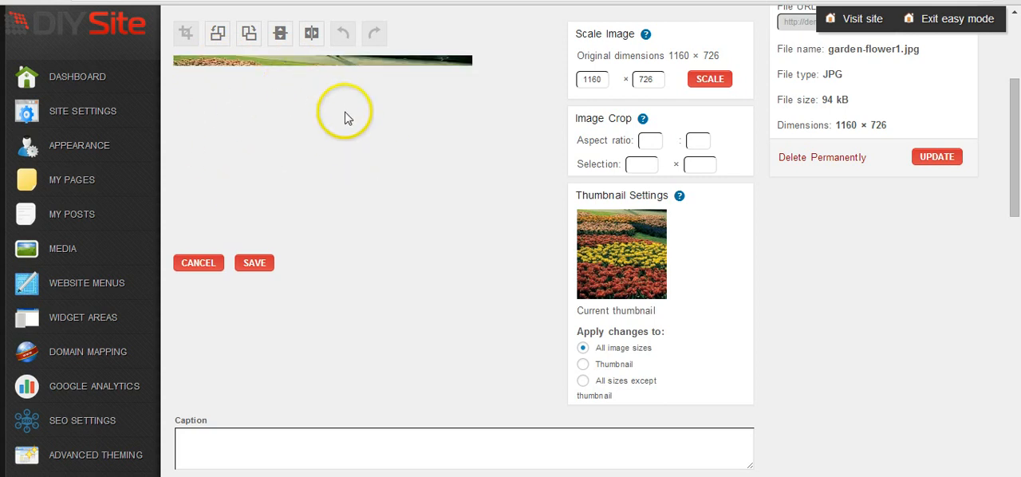
pyautogui.moveTo(438, 160)
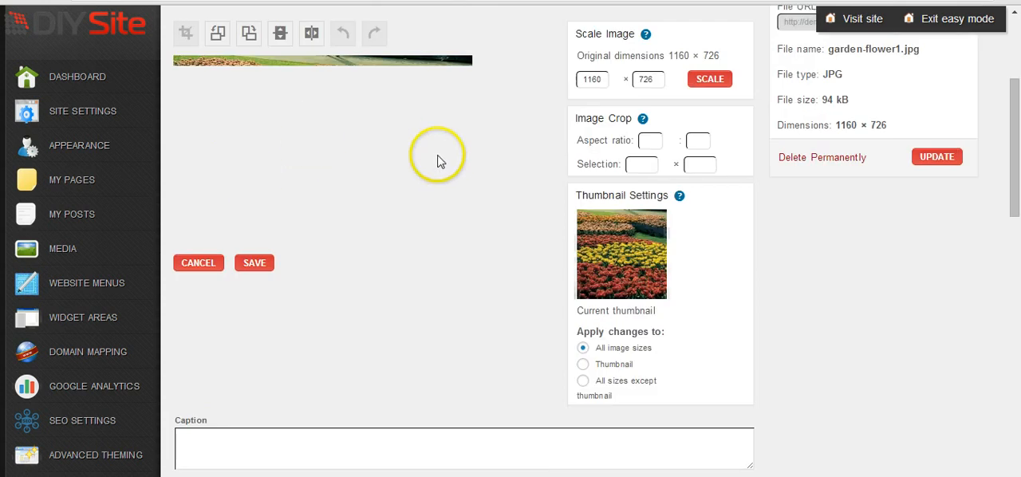
pyautogui.scroll(3)
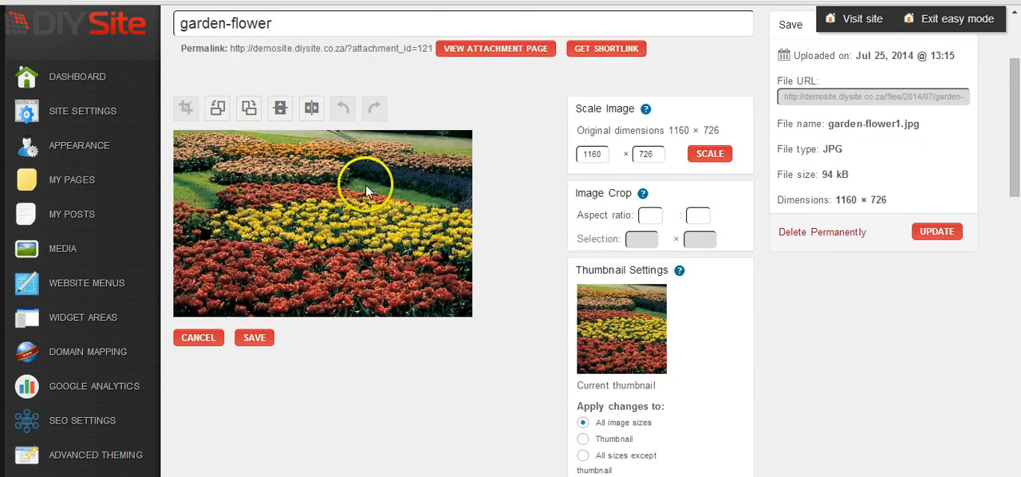
pyautogui.moveTo(184, 137)
pyautogui.write('150')
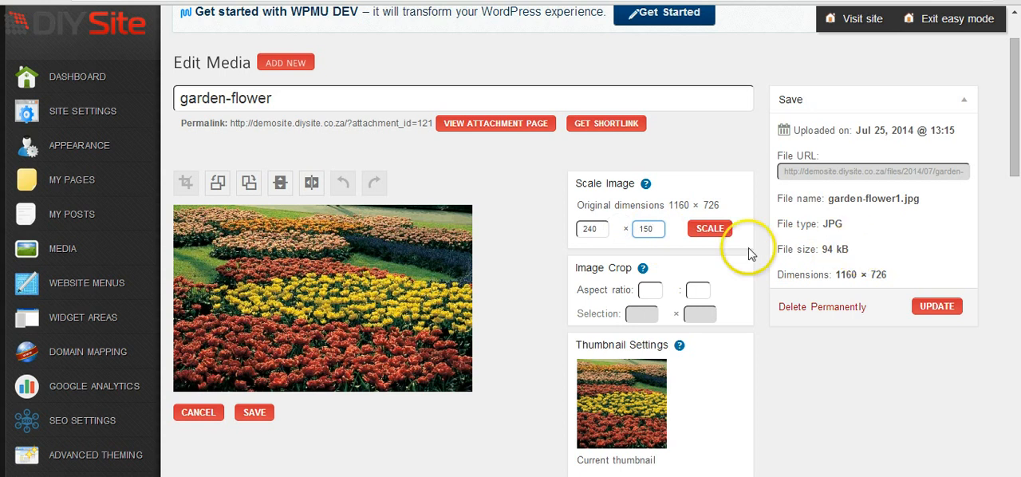
pyautogui.click(708, 228)
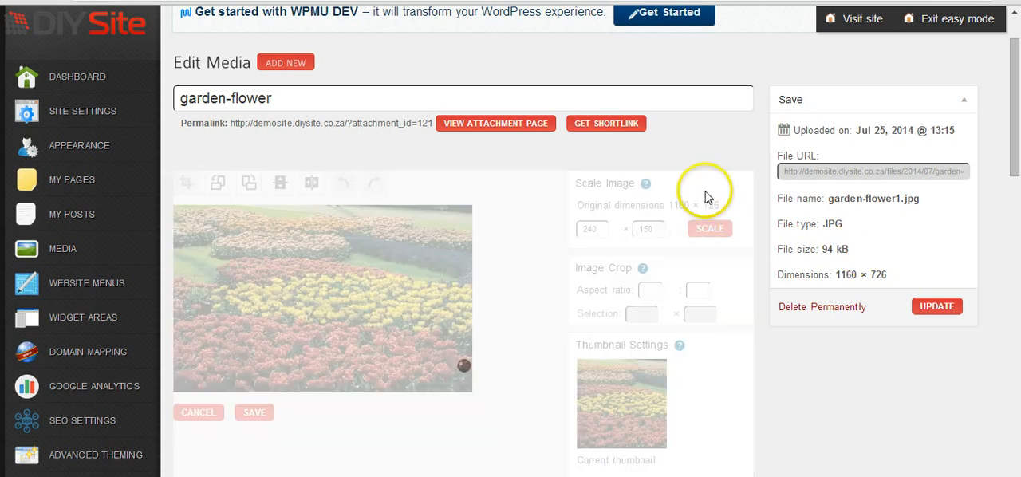
pyautogui.moveTo(444, 367)
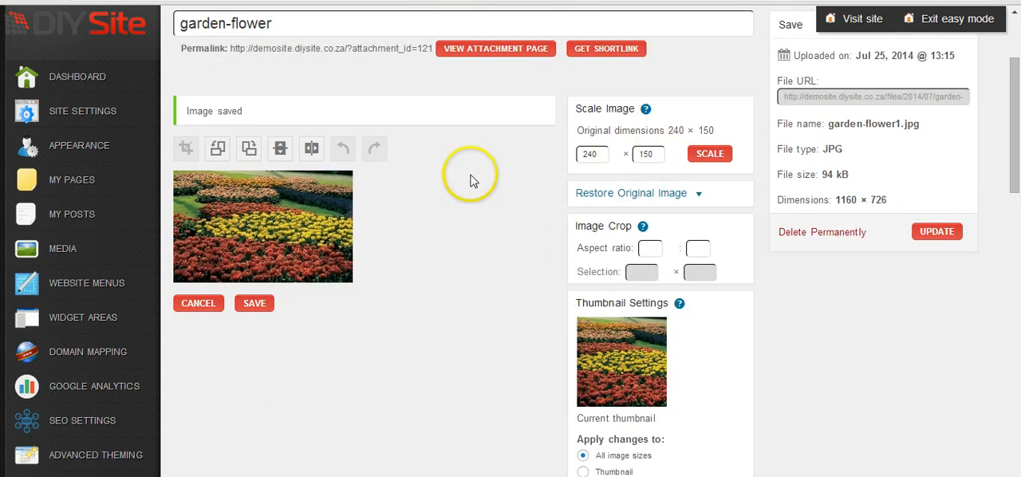
pyautogui.moveTo(252, 207)
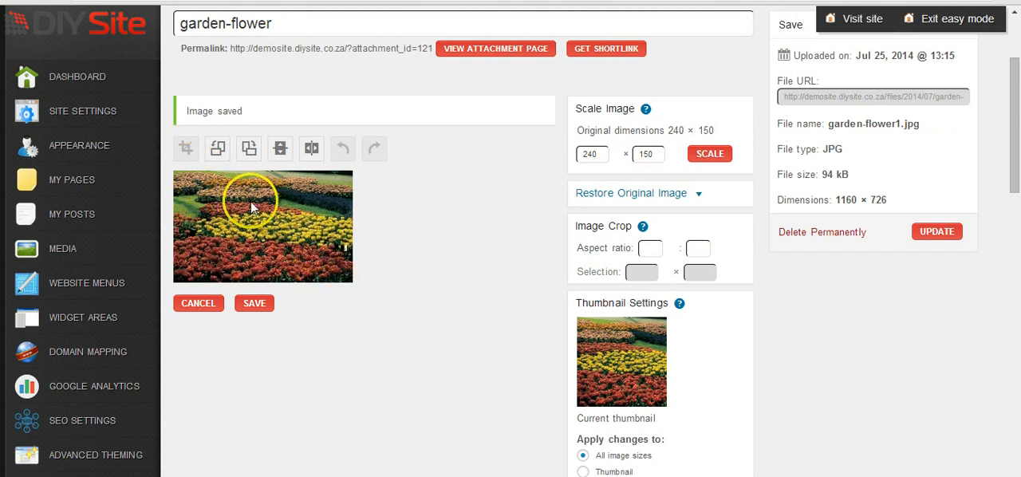
pyautogui.moveTo(182, 177)
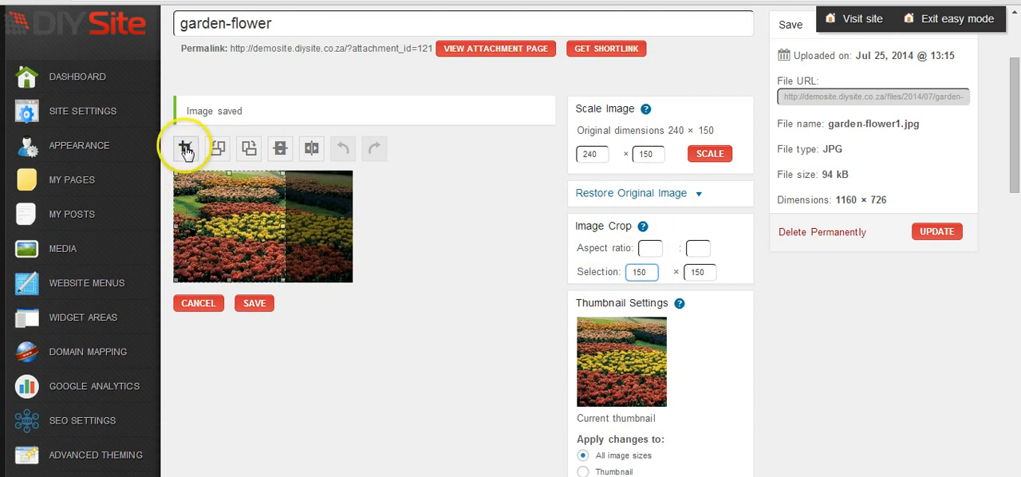
# Crop the scaled image to the 150 × 150 square selection
pyautogui.click(185, 149)
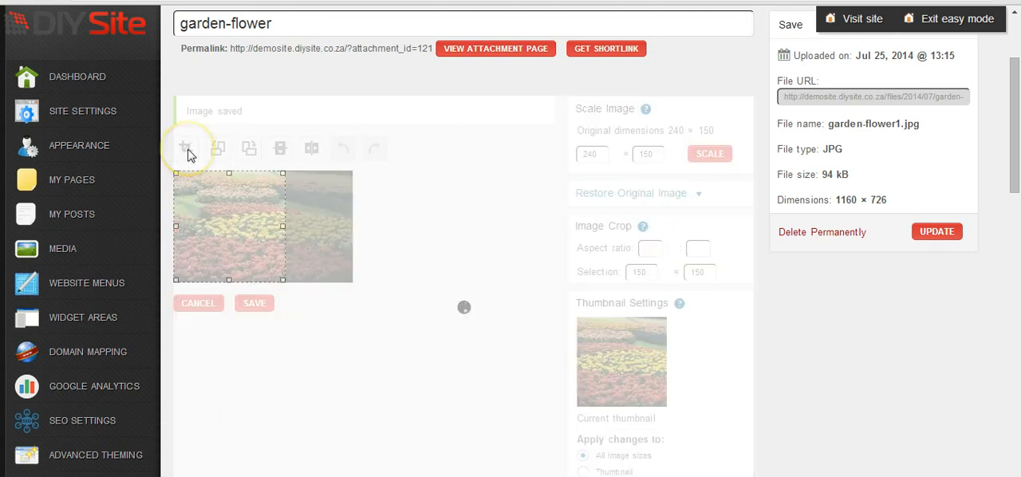
pyautogui.click(185, 149)
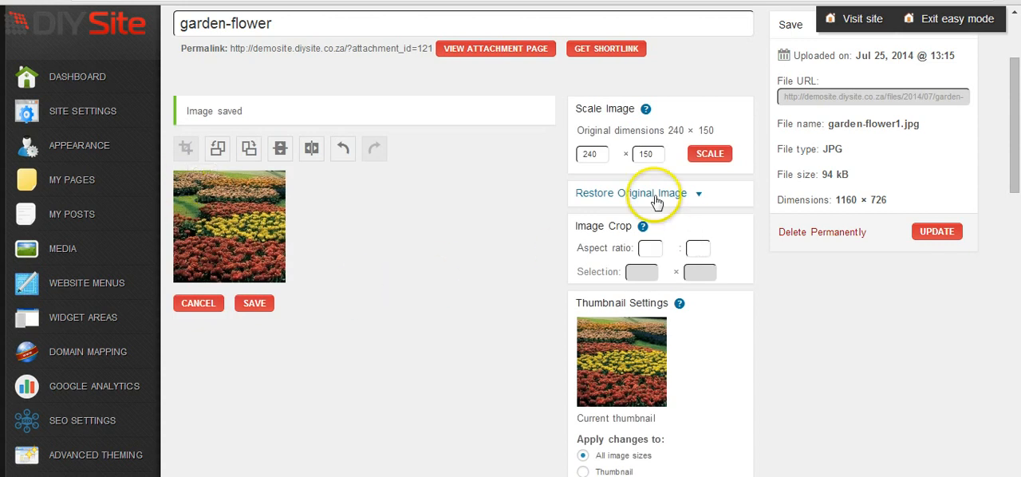
pyautogui.moveTo(204, 215)
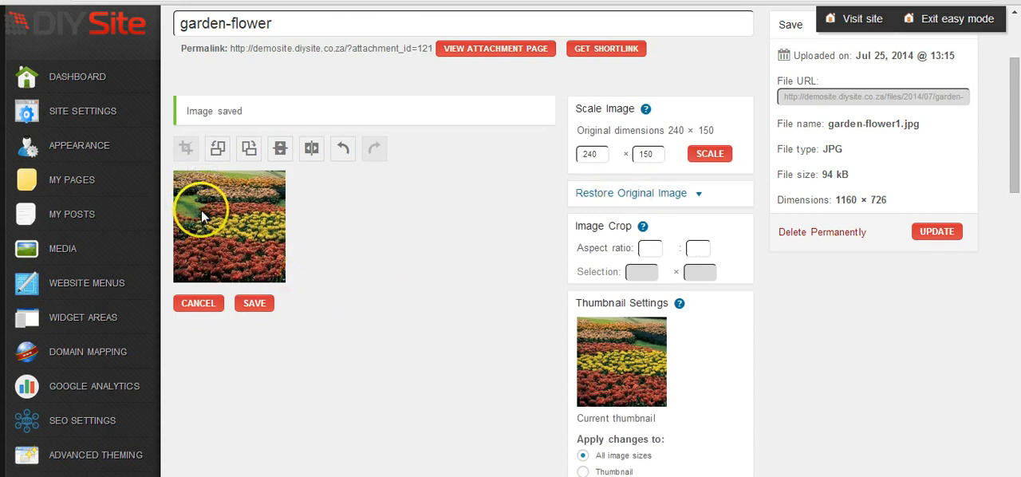
pyautogui.moveTo(391, 240)
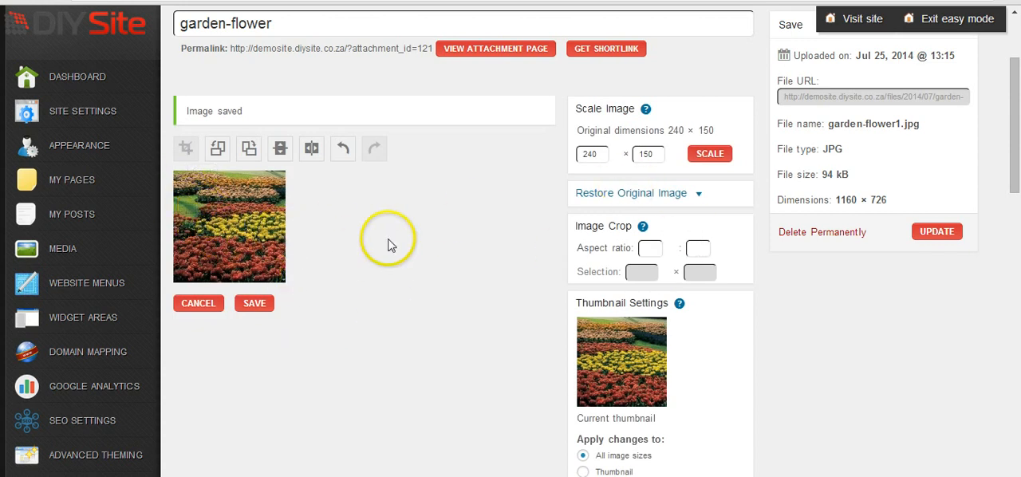
pyautogui.moveTo(326, 246)
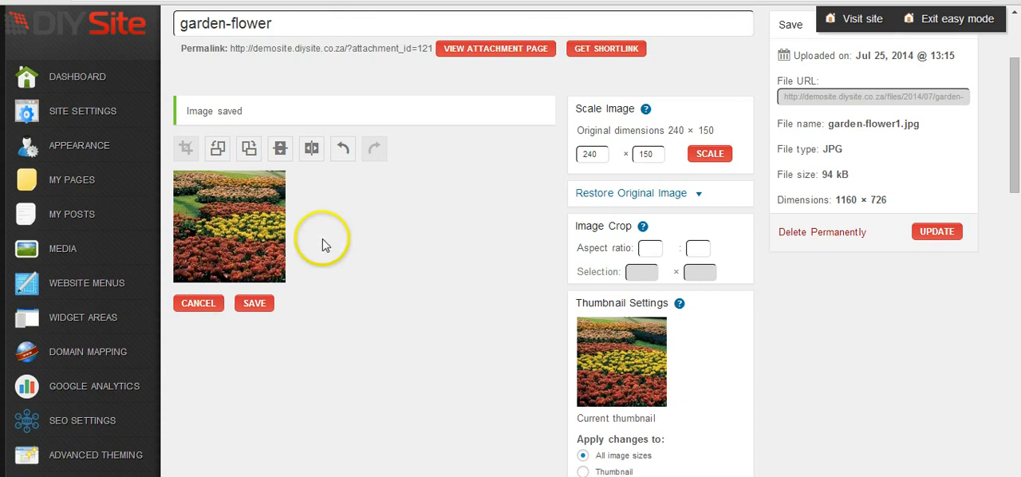
# Save the edits so the attachment's dimensions read 150 × 150
pyautogui.click(254, 303)
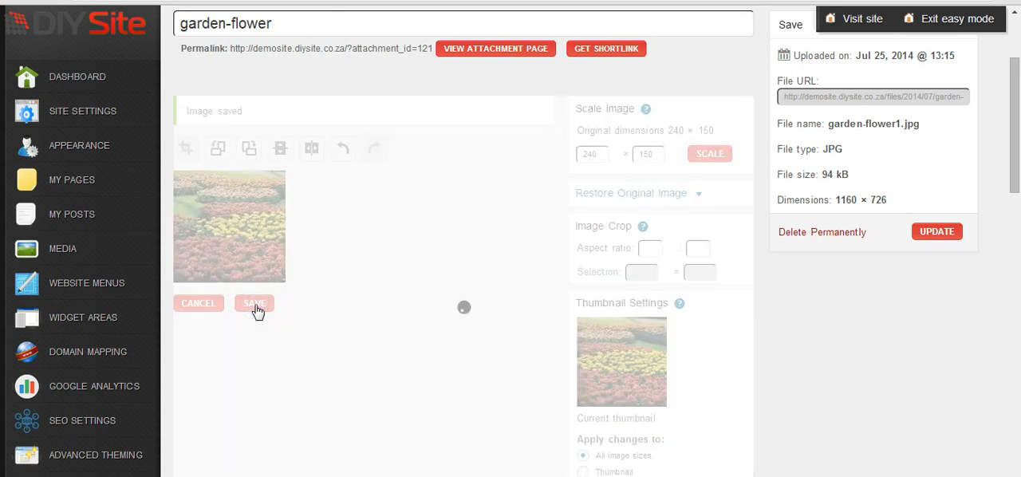
pyautogui.click(253, 303)
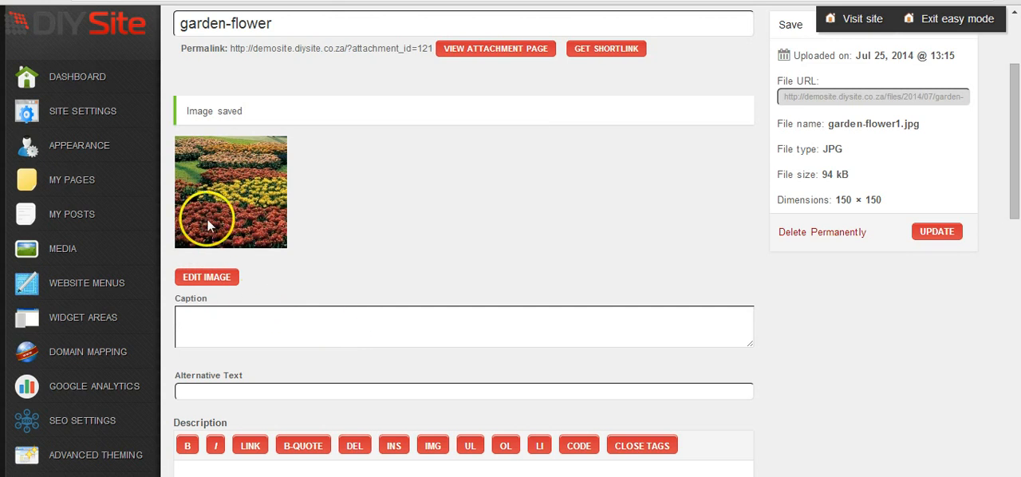
pyautogui.moveTo(780, 207)
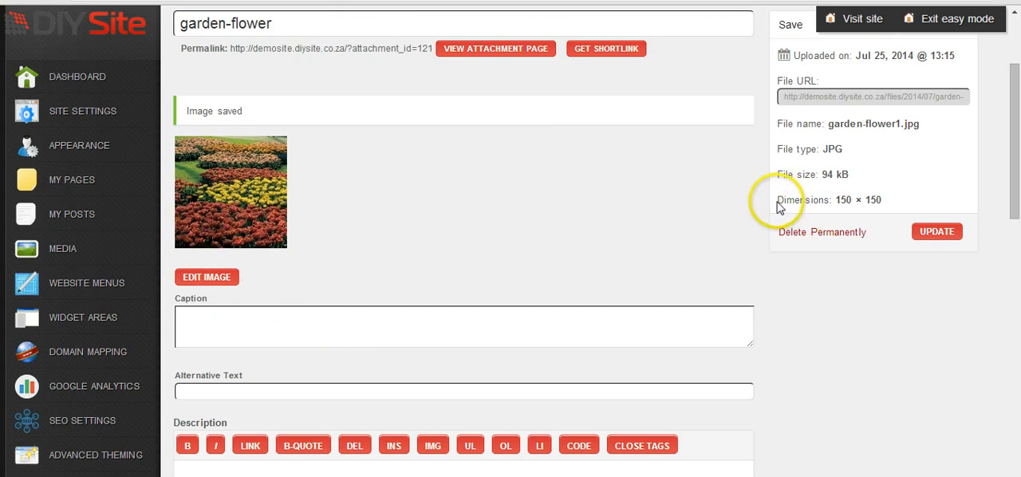
pyautogui.moveTo(902, 204)
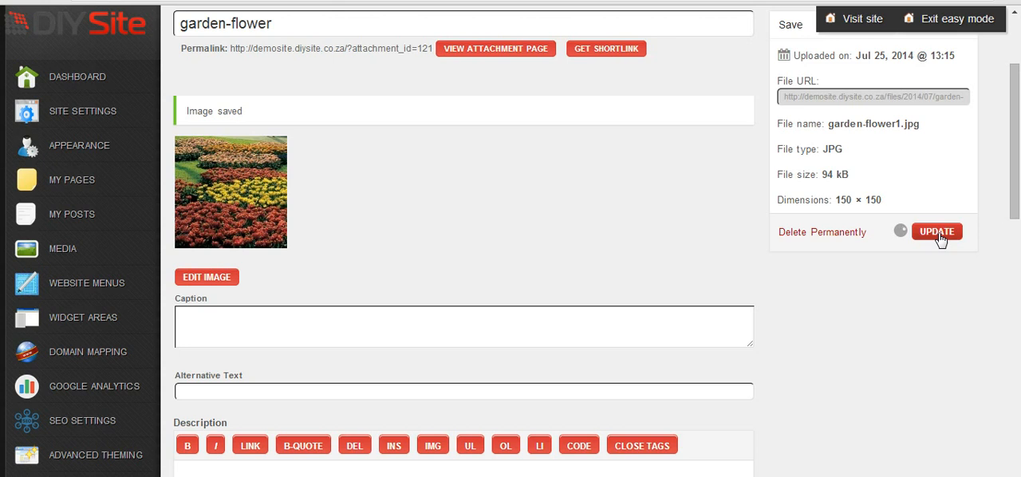
# Update the garden-flower attachment, now 16 kB at 150 × 150
pyautogui.click(938, 232)
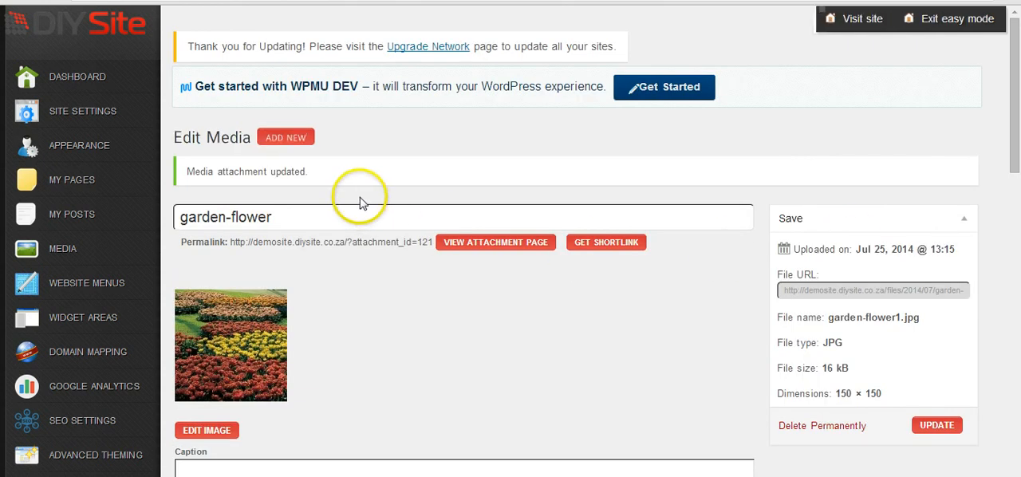
pyautogui.scroll(-3)
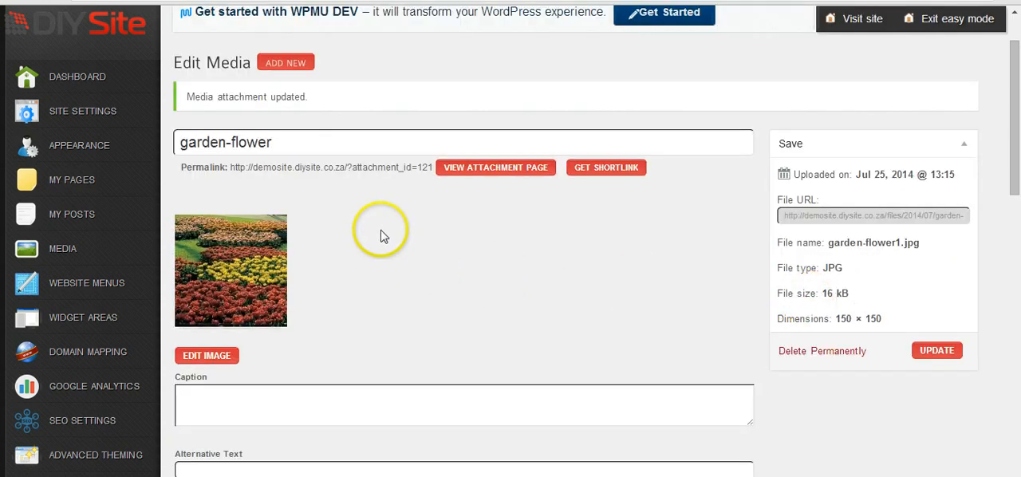
pyautogui.moveTo(859, 303)
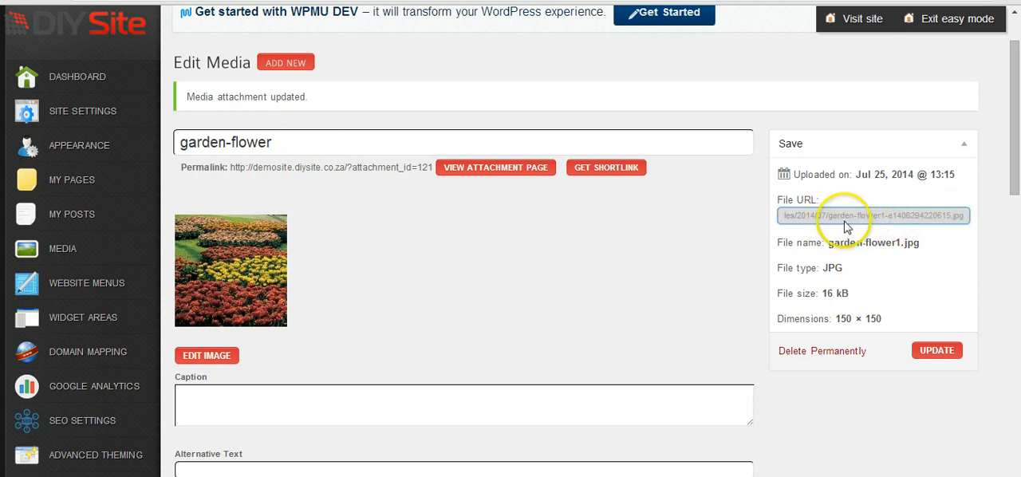
pyautogui.moveTo(428, 290)
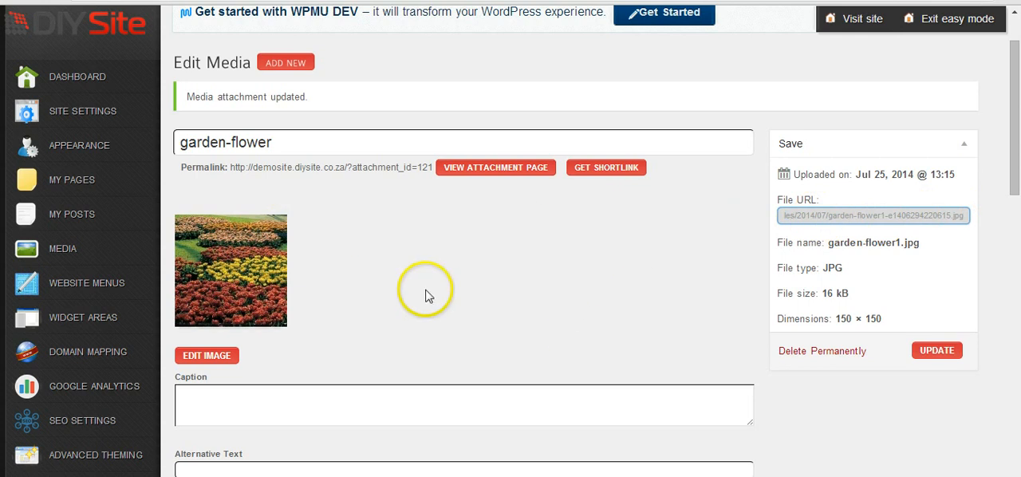